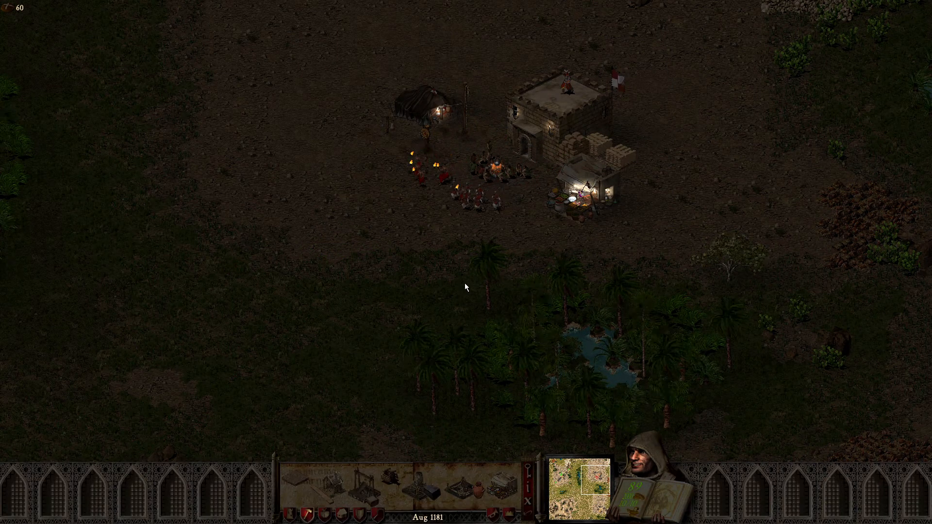
Step: Exit Stronghold Crusader through Game Options to return to the Windows desktop
key(Escape)
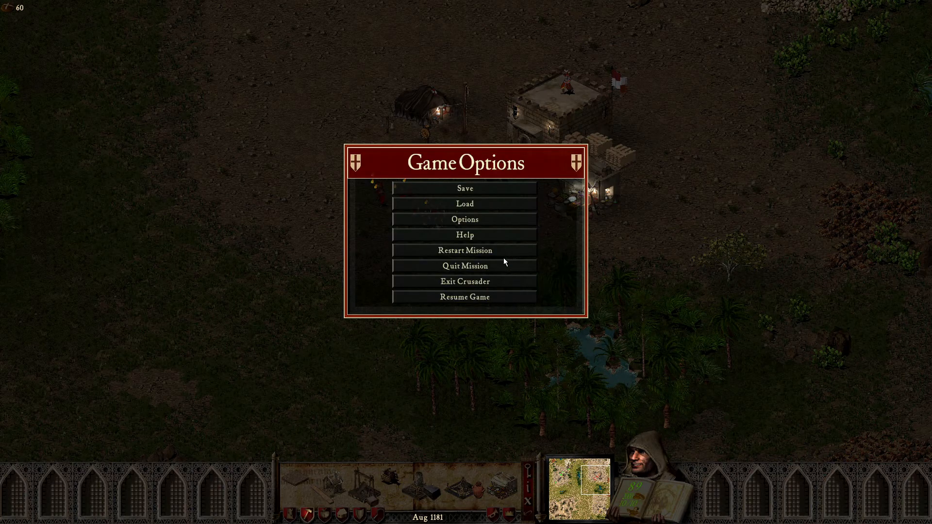
click(380, 511)
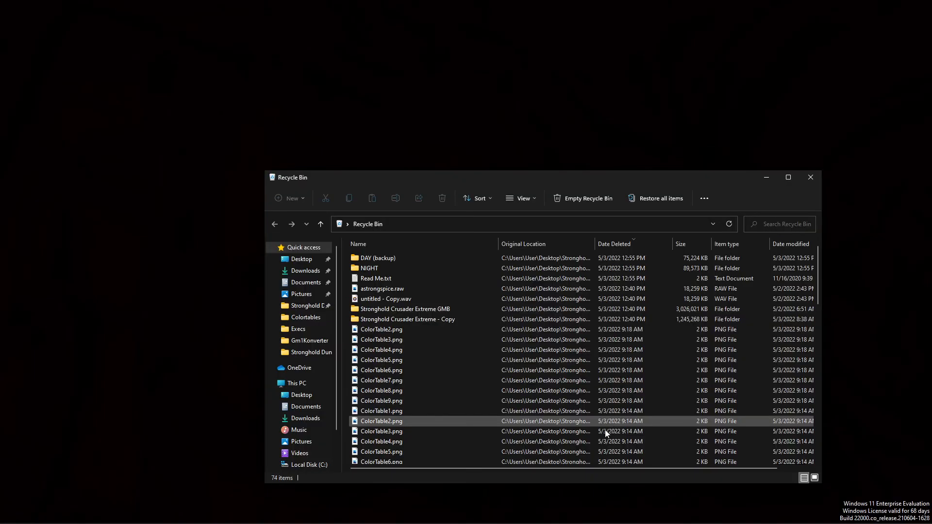
Step: Close the Recycle Bin and restore the NIGHT and Execs folder windows
click(379, 511)
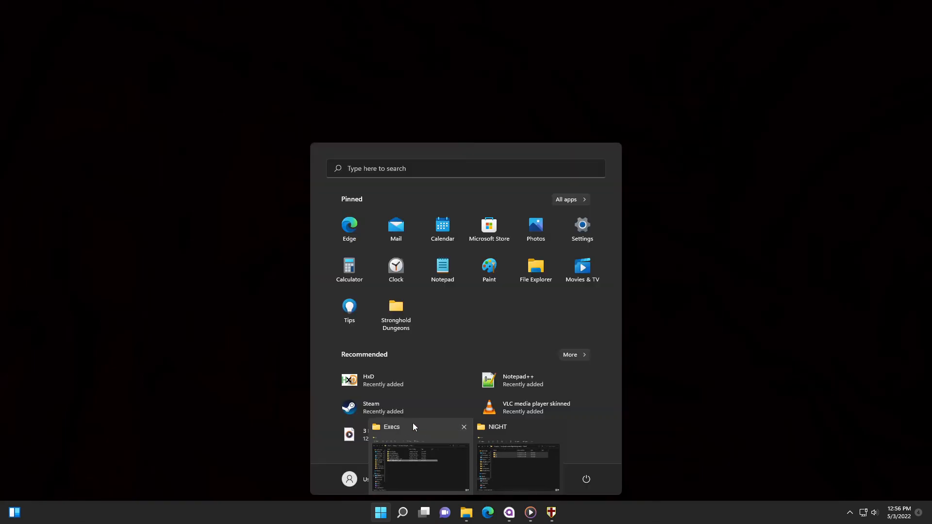
click(466, 511)
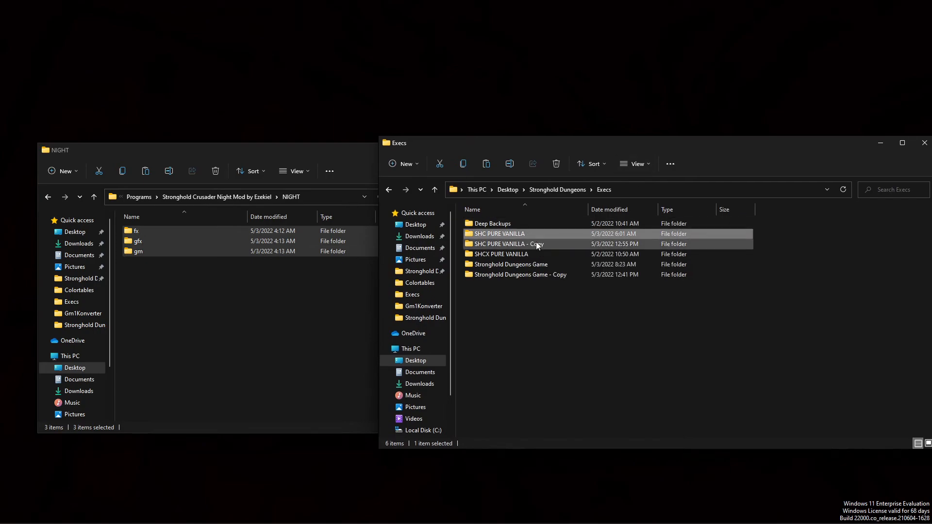
Step: Open the SHC PURE VANILLA folder in the Execs window
click(506, 244)
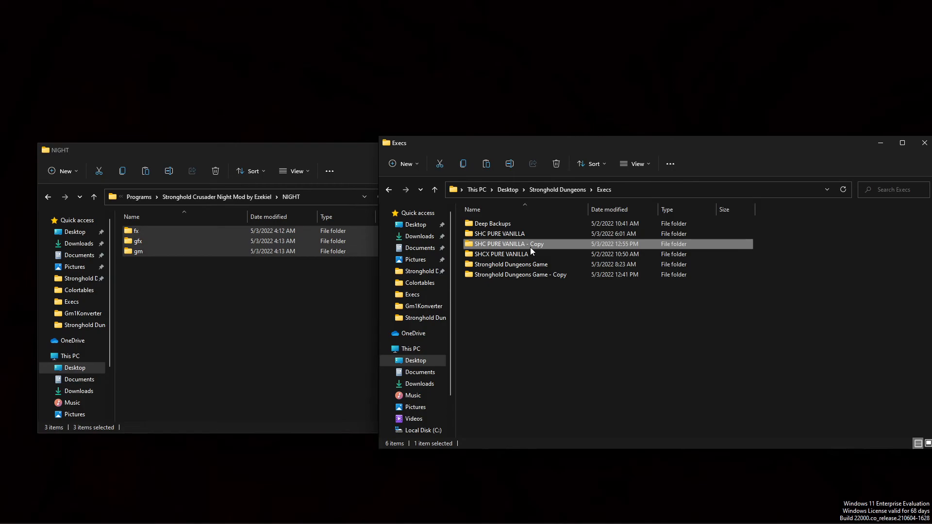
double_click(501, 233)
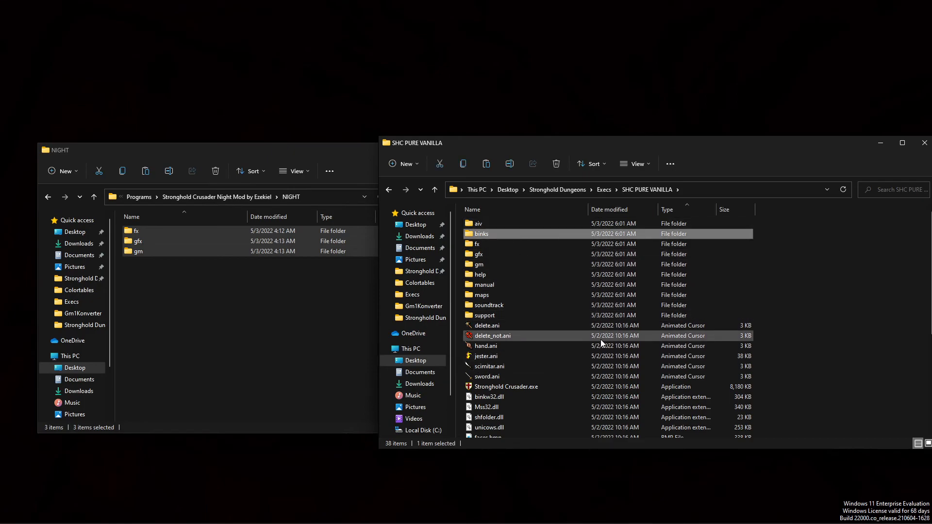
mouse_move(605, 328)
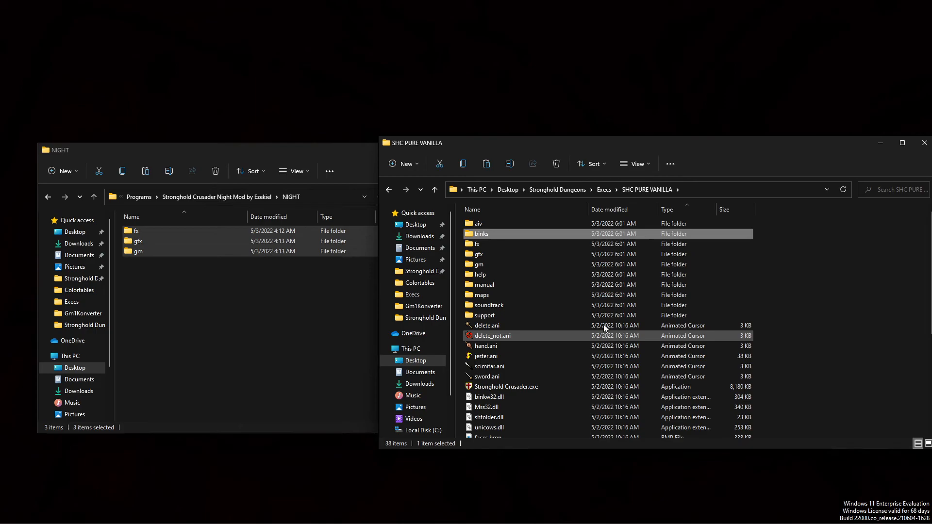
mouse_move(620, 335)
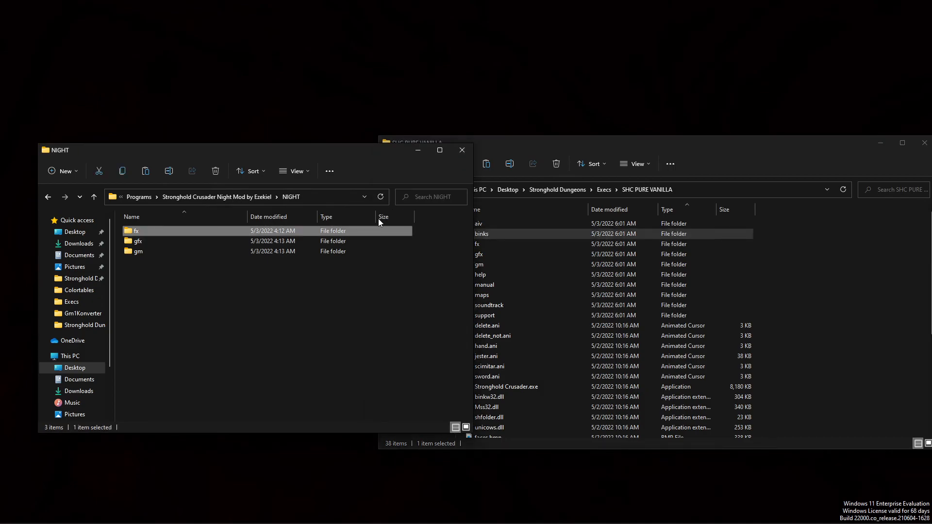
Step: Go via Programs into the Stronghold Crusader Night Mod folder and open Read Me.txt
click(47, 197)
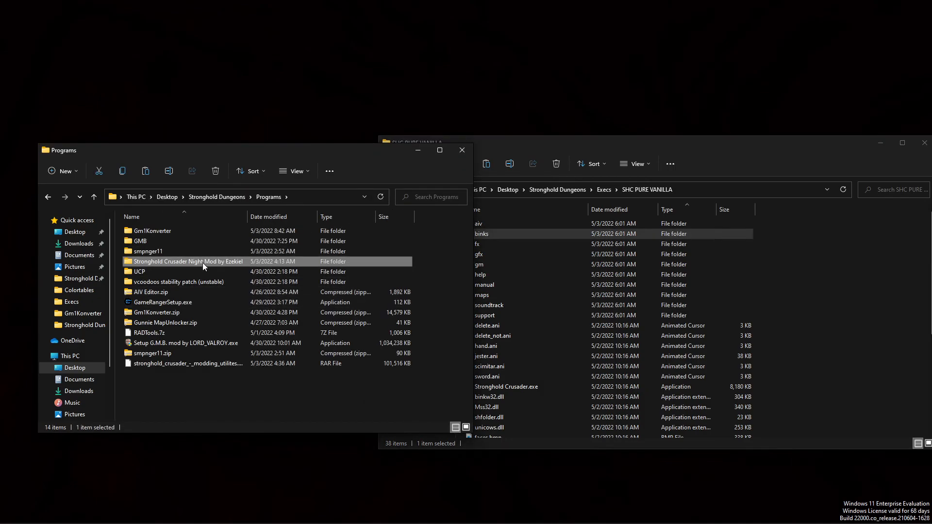
double_click(189, 262)
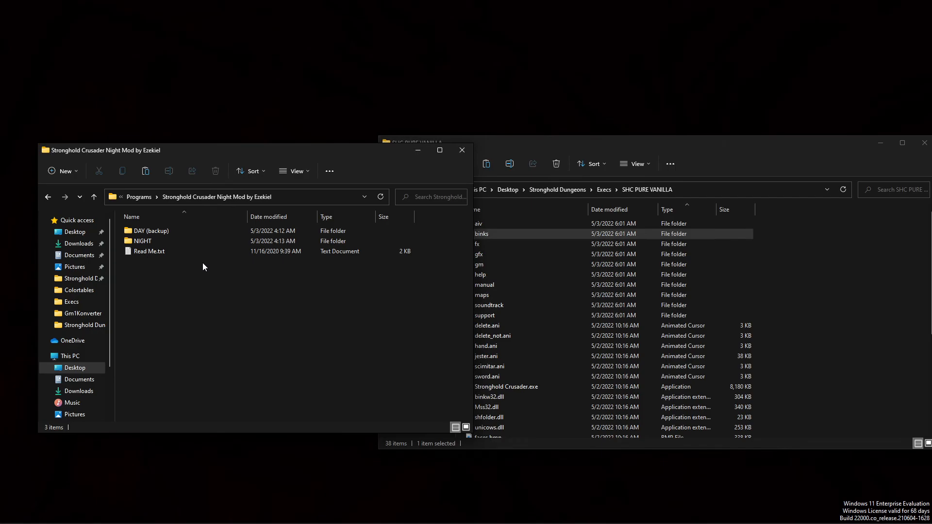
click(143, 241)
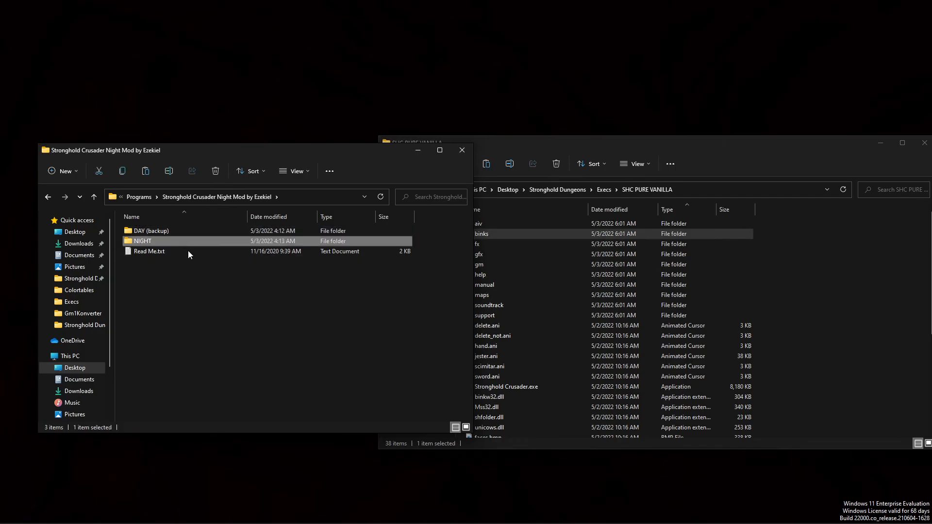
double_click(149, 251)
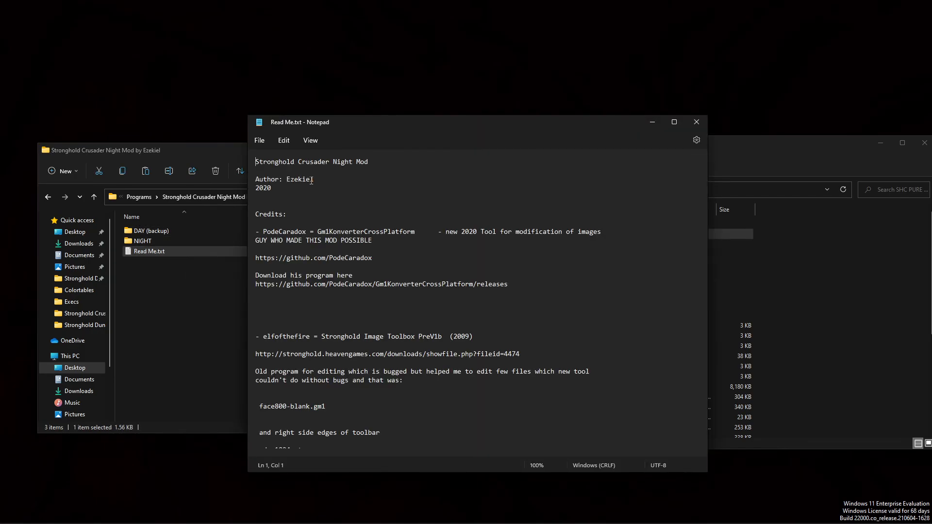
Step: Highlight and read the Night Mod credits, then close the Read Me in Notepad
drag(256, 231, 401, 231)
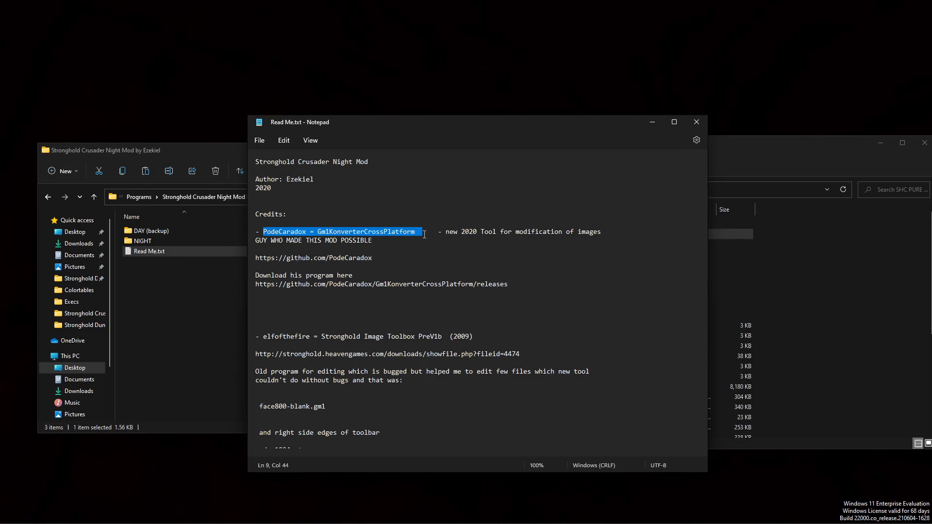
click(371, 241)
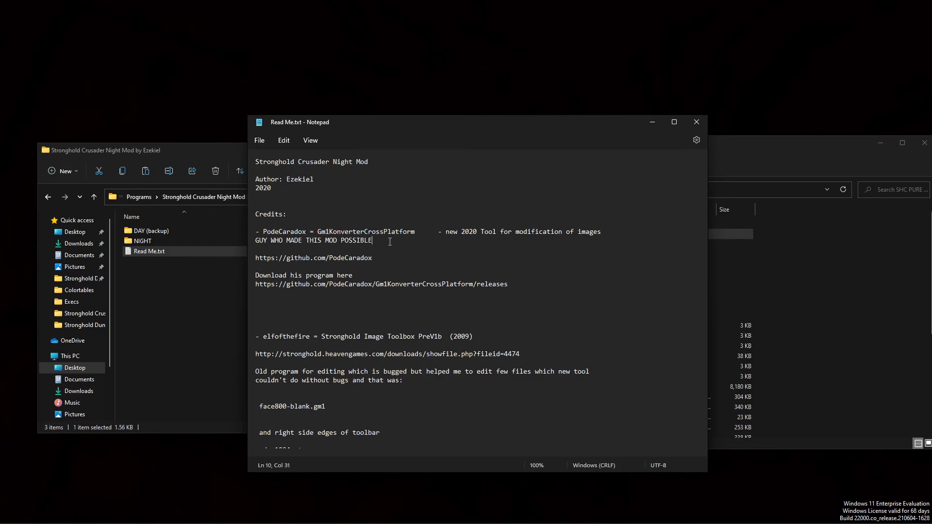
drag(254, 231, 371, 240)
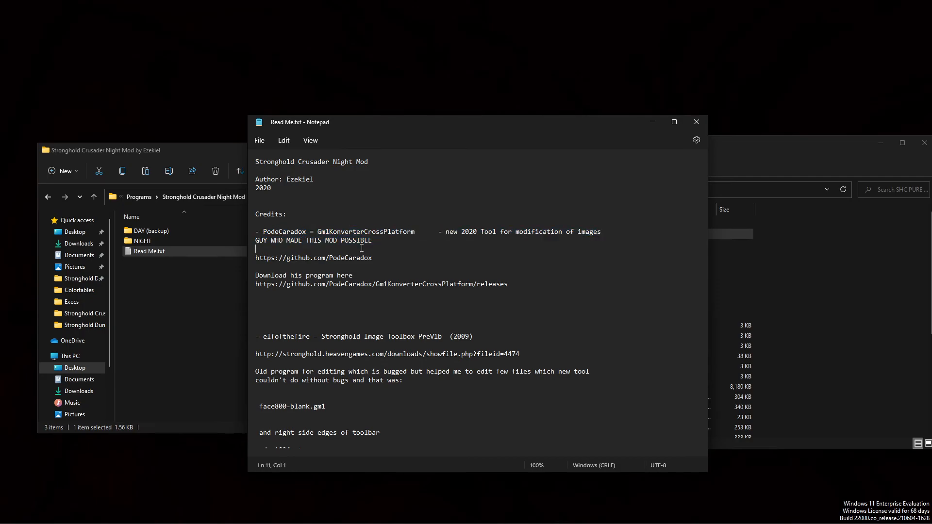
mouse_move(431, 238)
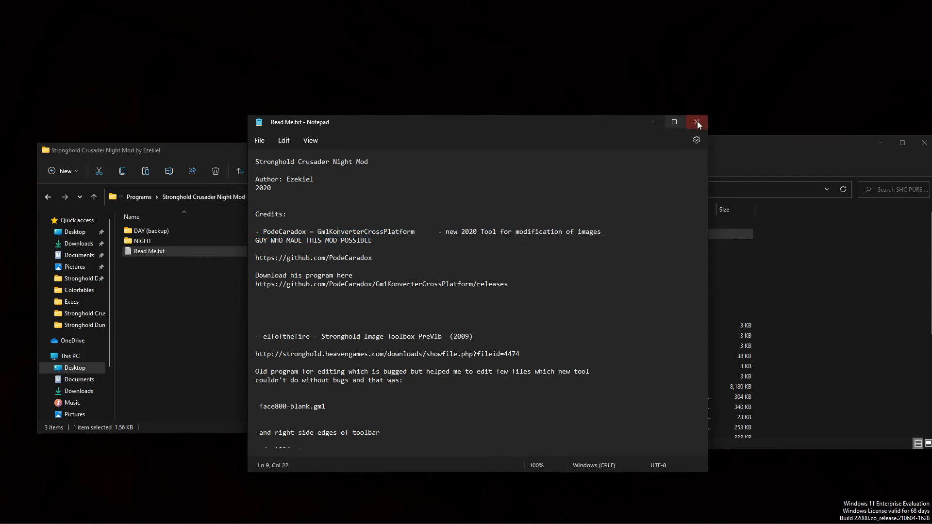
click(697, 122)
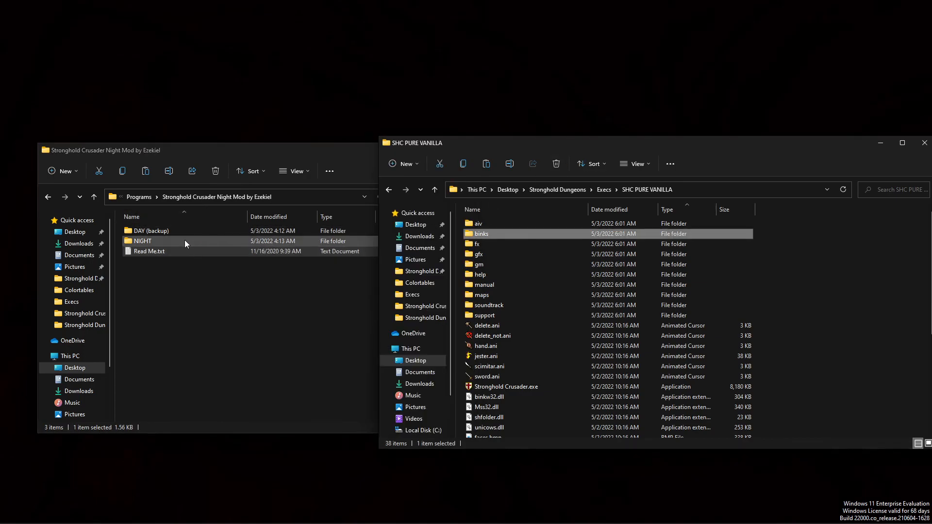
Step: Select all NIGHT mod folders (fx, gfx, gm) and paste them into SHC PURE VANILLA - Copy
double_click(143, 240)
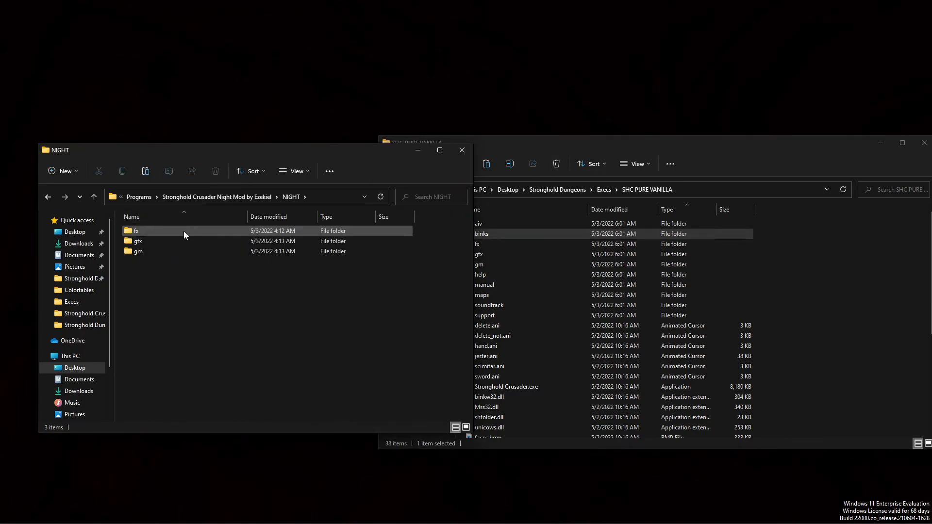
key(ctrl+a)
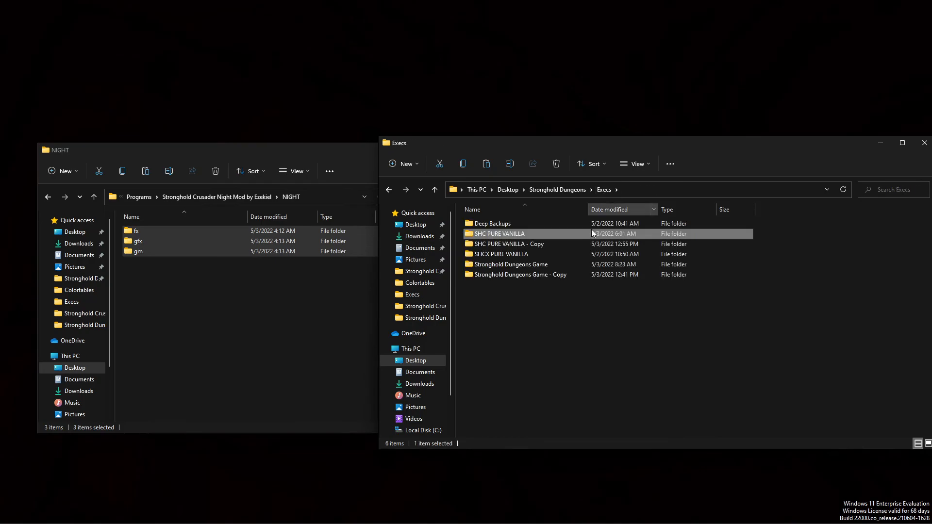
double_click(508, 244)
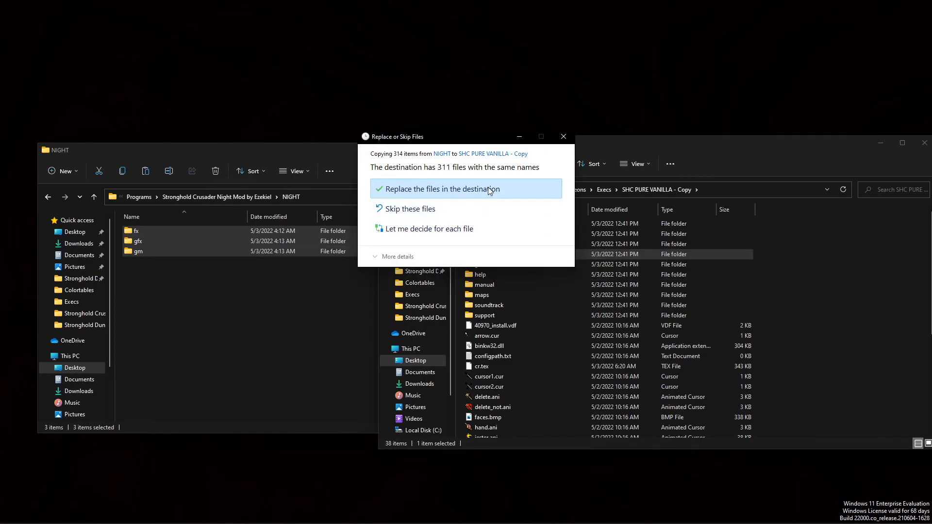
Step: Choose 'Replace the files in the destination' to overwrite with the night versions
click(439, 188)
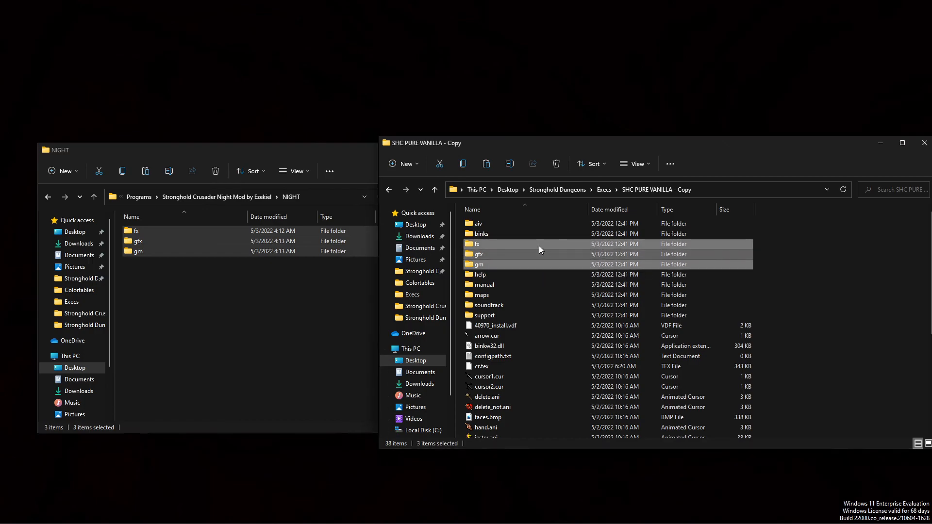
mouse_move(546, 261)
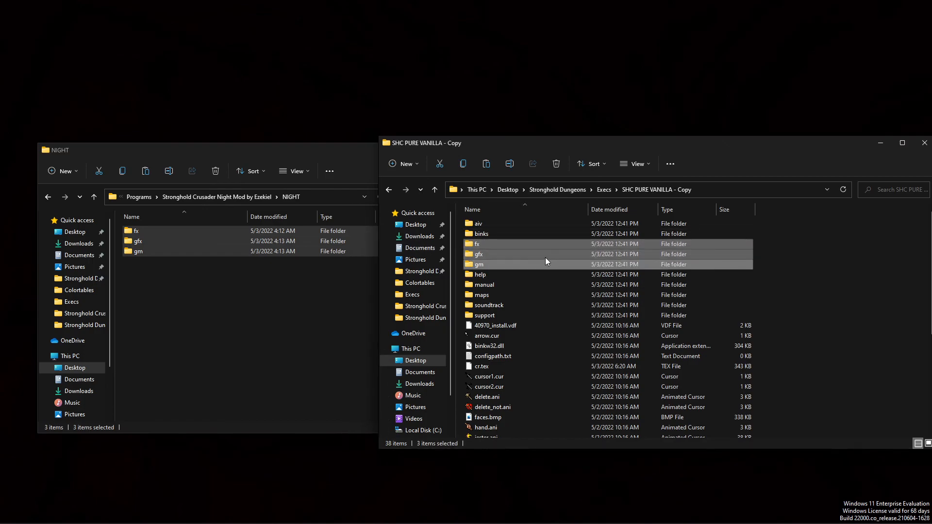
mouse_move(540, 265)
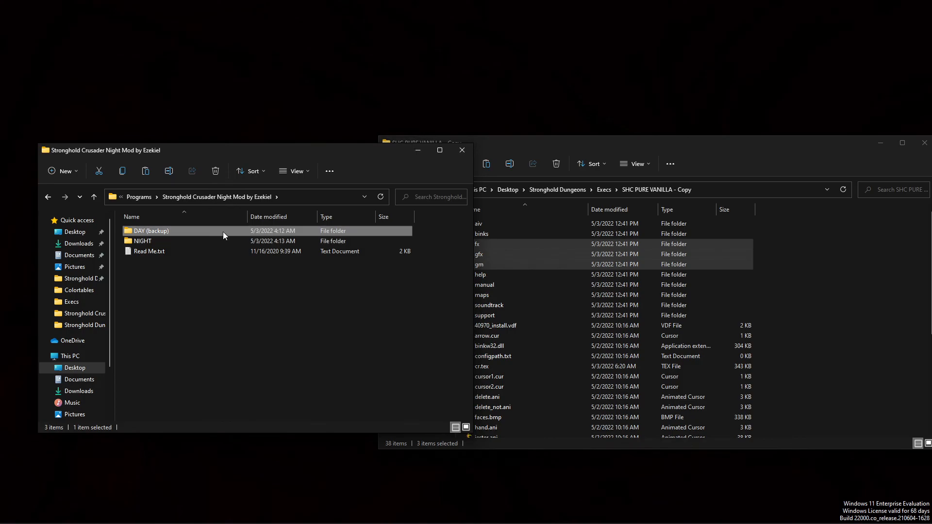
Step: Open the Night Mod's DAY (backup) folder to view its fx, gfx and gm folders
double_click(152, 230)
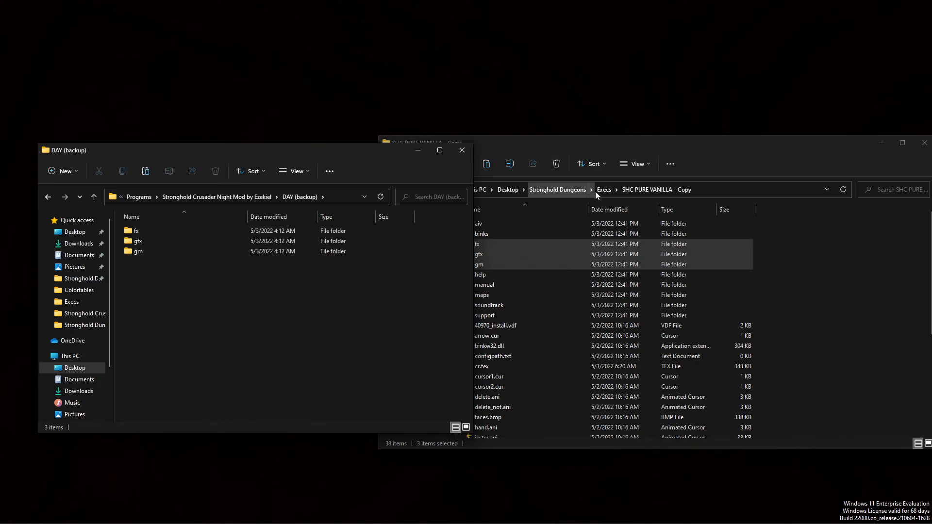